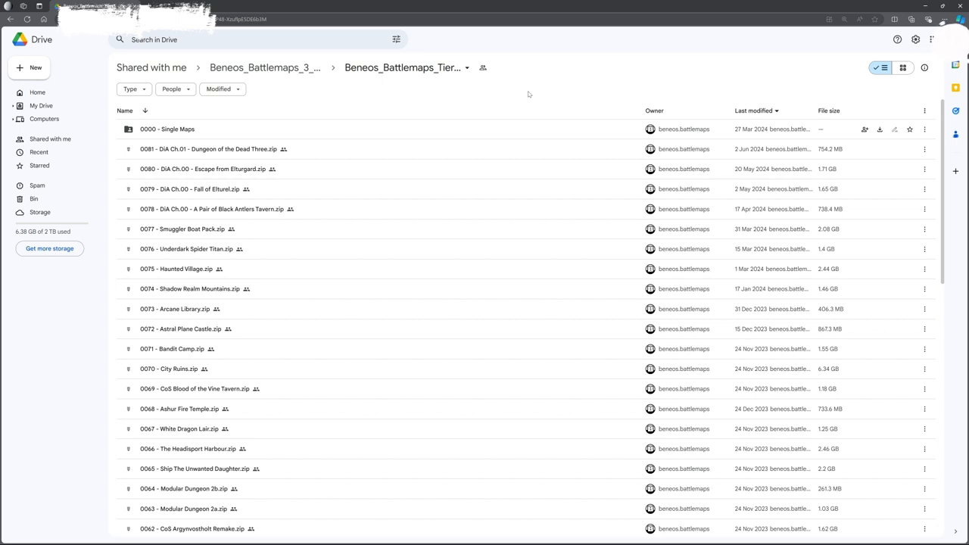
{"action": "mouse_move", "coordinate": [506, 189]}
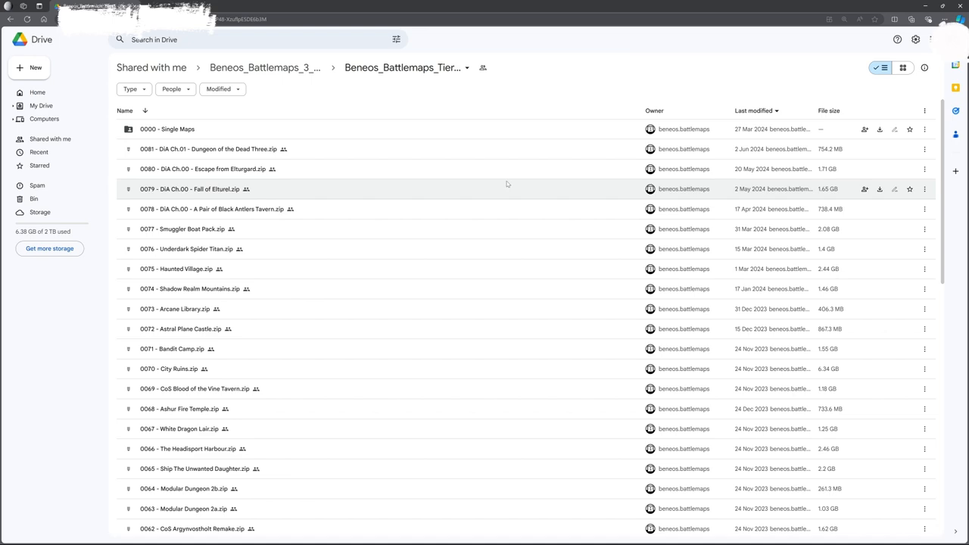
Scroll down through the shared Beneos_Battlemaps_Tier archive list in Google Drive.
{"action": "scroll", "scroll_direction": "down", "scroll_amount": 3}
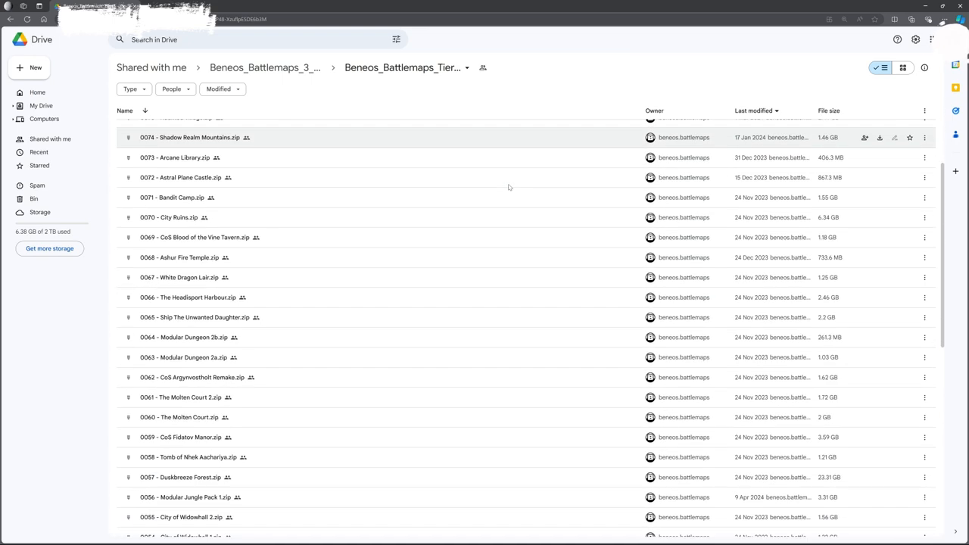
{"action": "scroll", "scroll_direction": "down", "scroll_amount": 3}
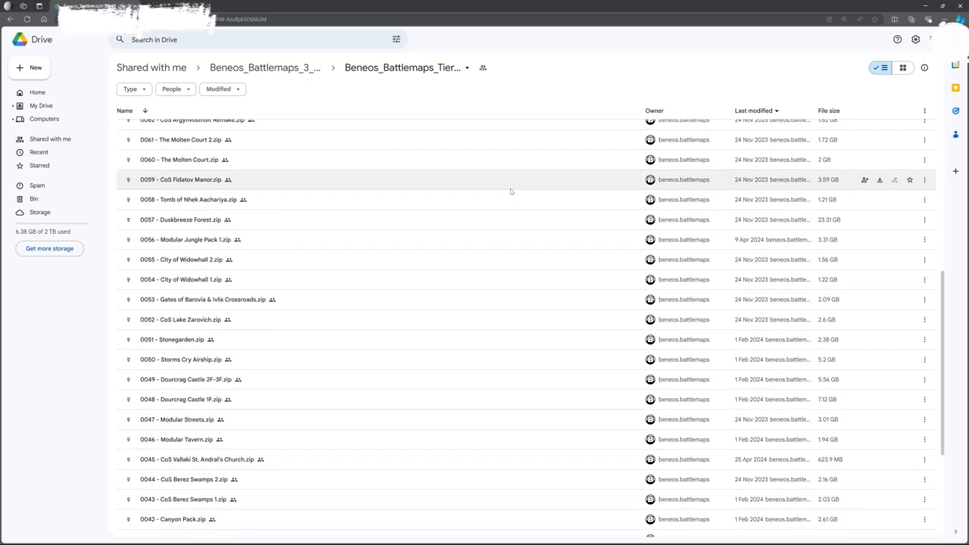
{"action": "scroll", "scroll_direction": "down", "scroll_amount": 3}
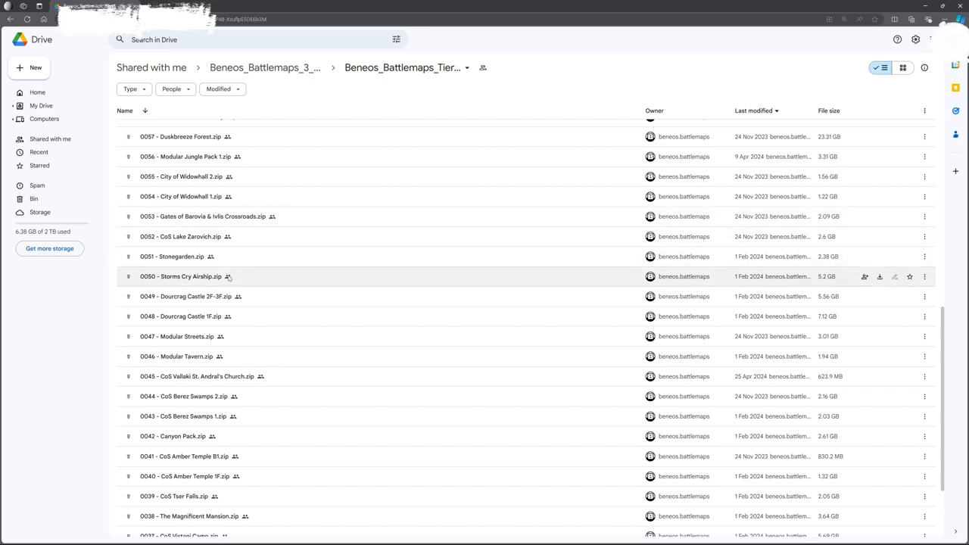
{"action": "scroll", "scroll_direction": "down", "scroll_amount": 3}
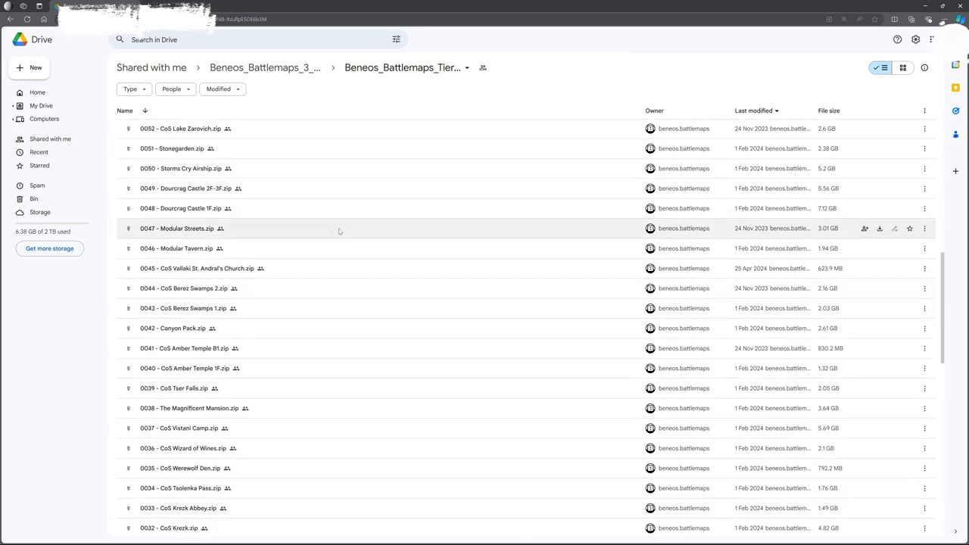
{"action": "scroll", "scroll_direction": "down", "scroll_amount": 3}
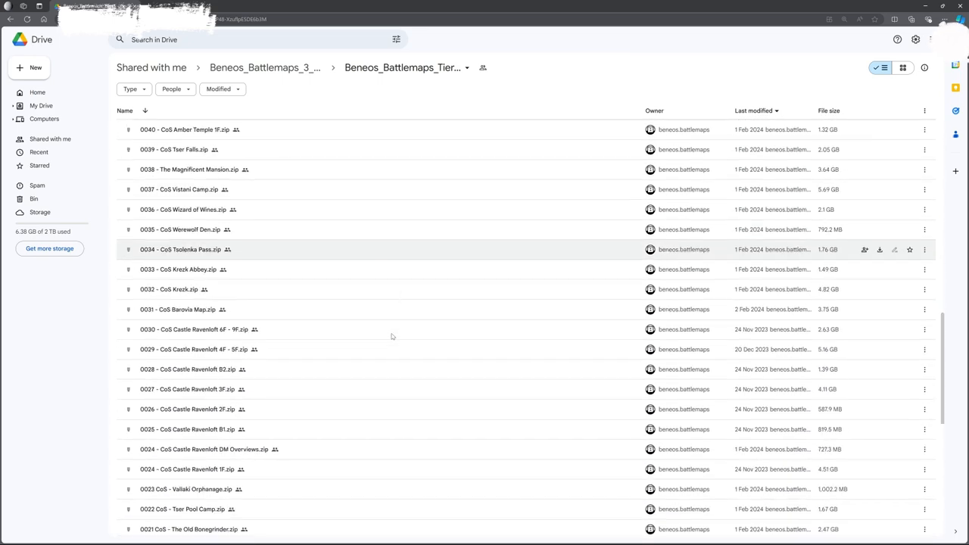
{"action": "scroll", "scroll_direction": "down", "scroll_amount": 3}
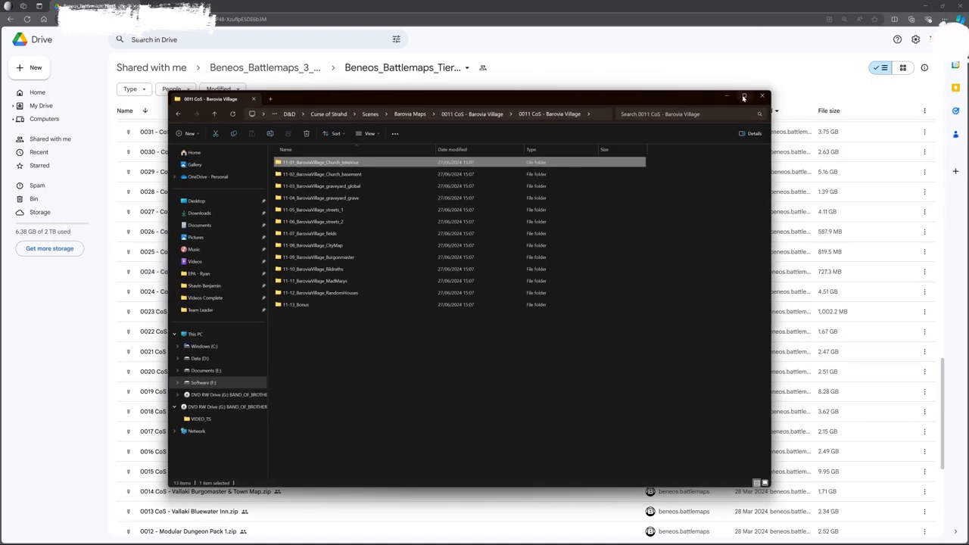
Maximize Explorer, then open the CityMap folder's 4K gridless still battlemap image.
{"action": "left_click", "coordinate": [744, 97]}
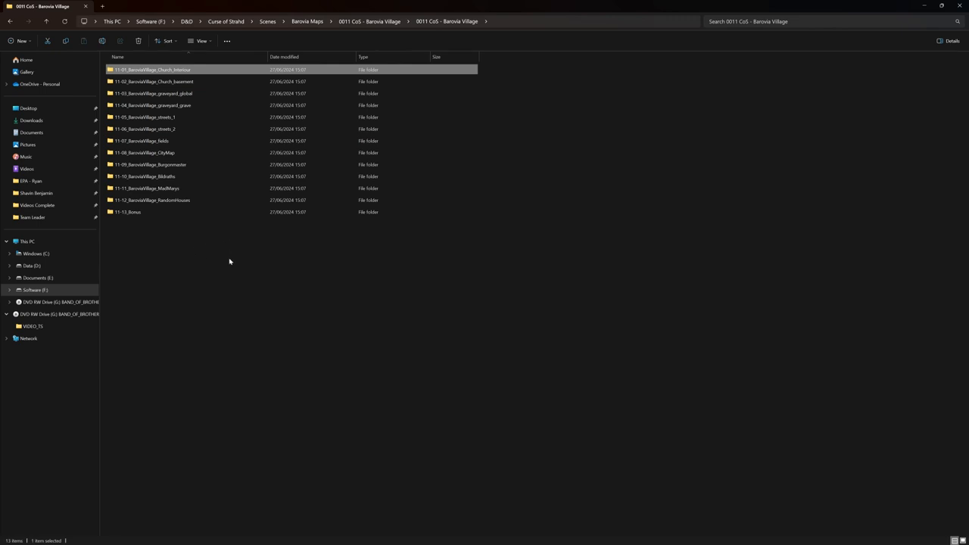
{"action": "double_click", "coordinate": [143, 152]}
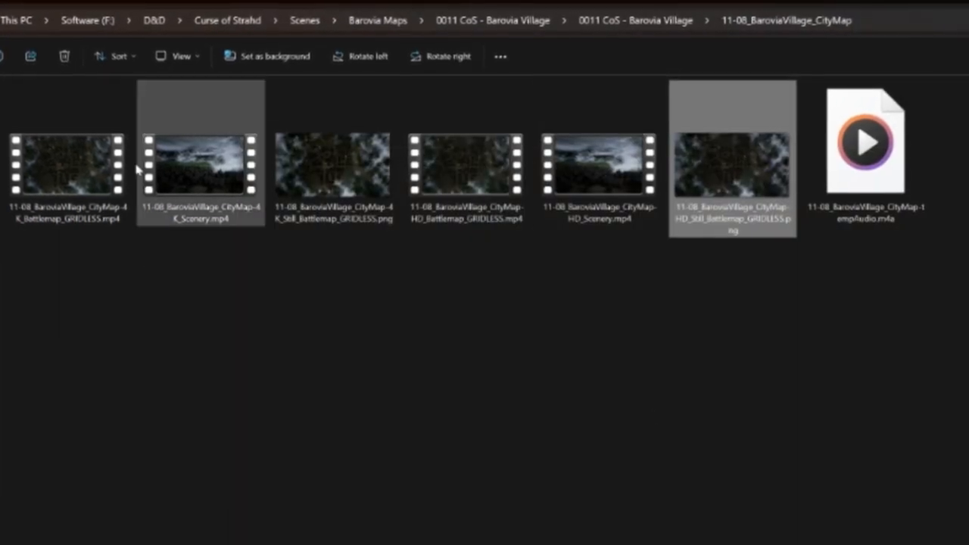
{"action": "left_click", "coordinate": [331, 163]}
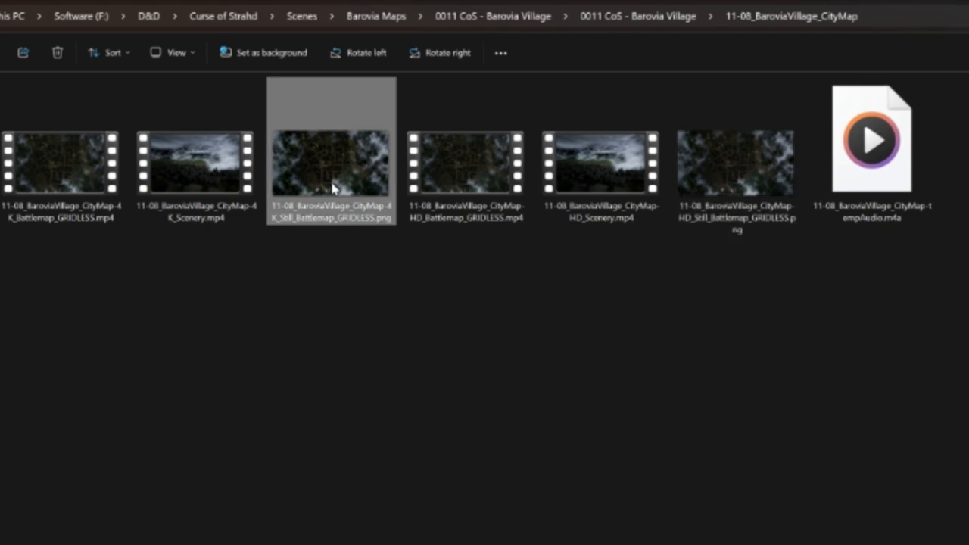
{"action": "double_click", "coordinate": [331, 172]}
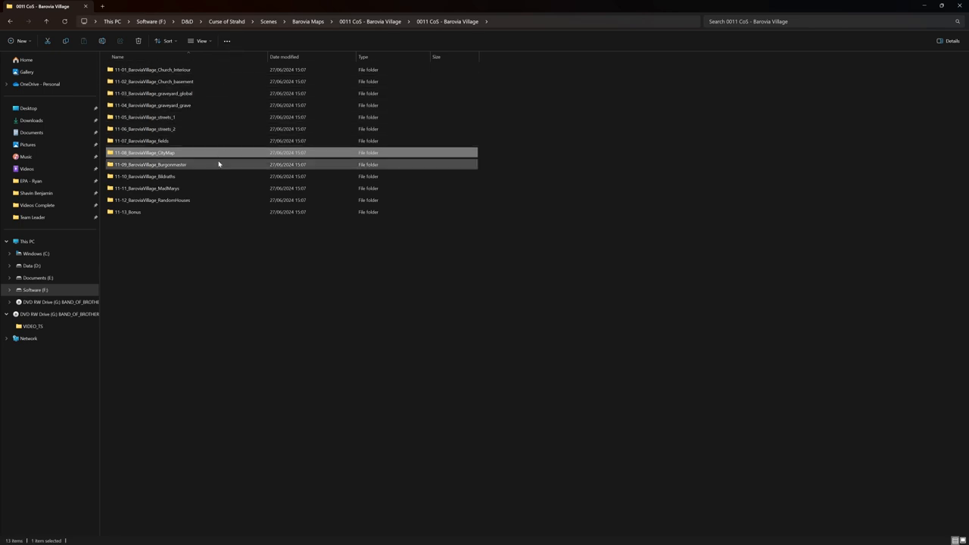
{"action": "mouse_move", "coordinate": [167, 164]}
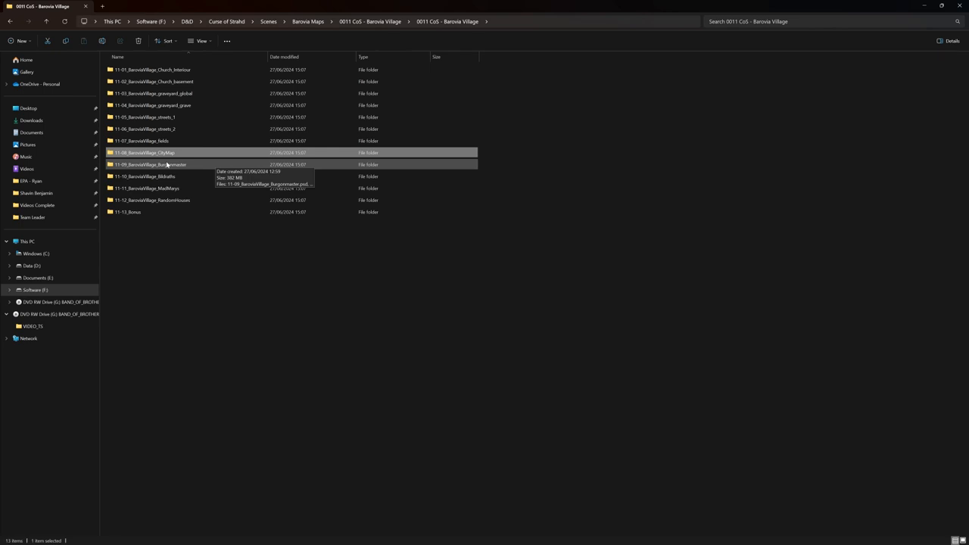
Open 11-09_BaroviaVillage_Burgonmaster and inspect its 4K gridded still and tempAudio track.
{"action": "double_click", "coordinate": [149, 164]}
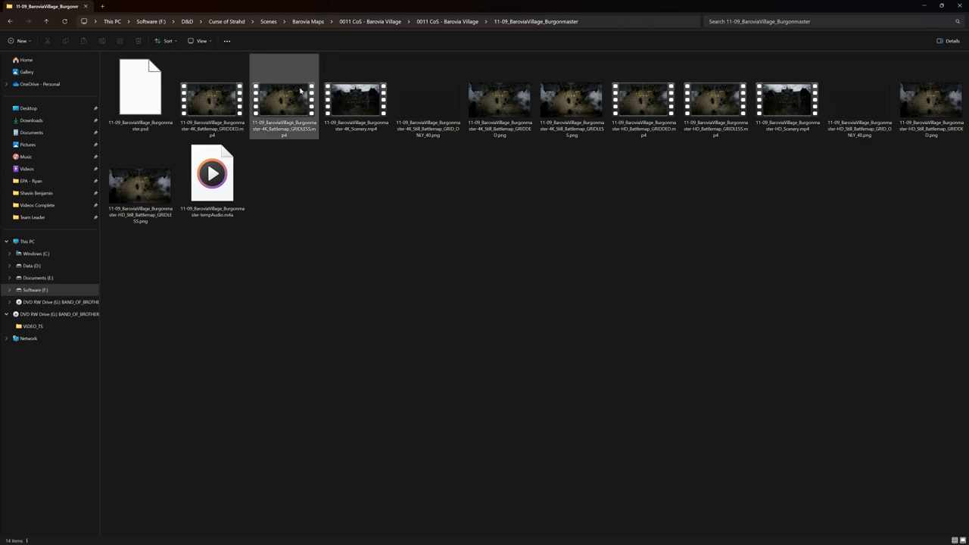
{"action": "left_click", "coordinate": [500, 102]}
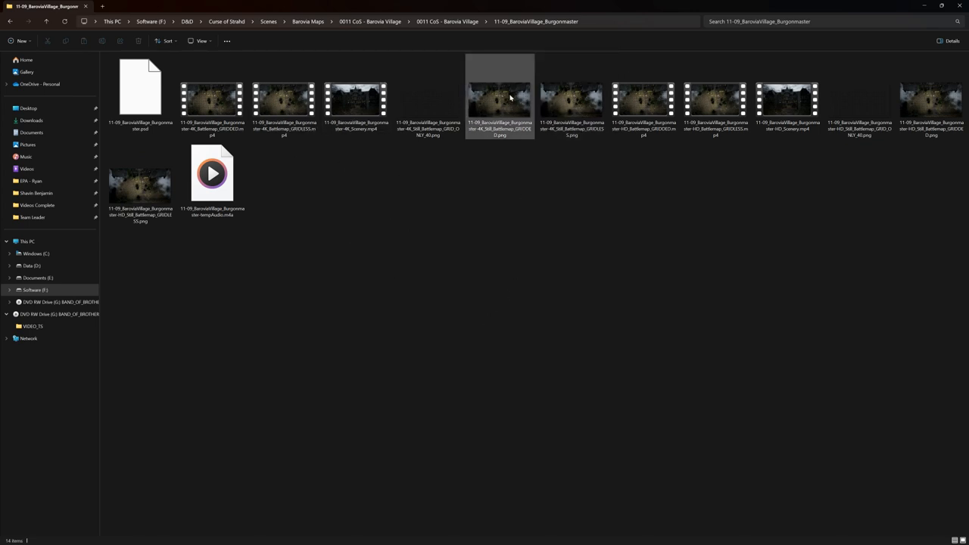
{"action": "mouse_move", "coordinate": [572, 99]}
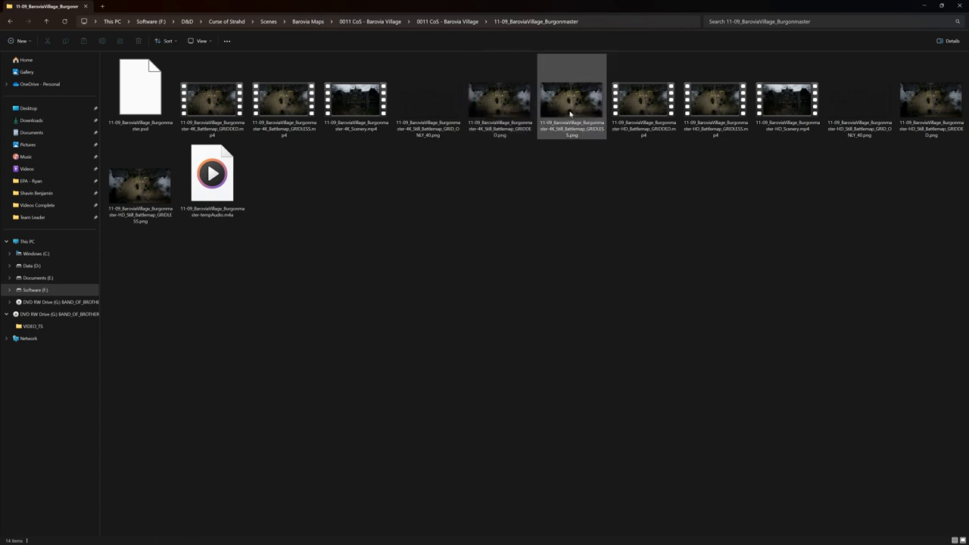
{"action": "left_click", "coordinate": [212, 177]}
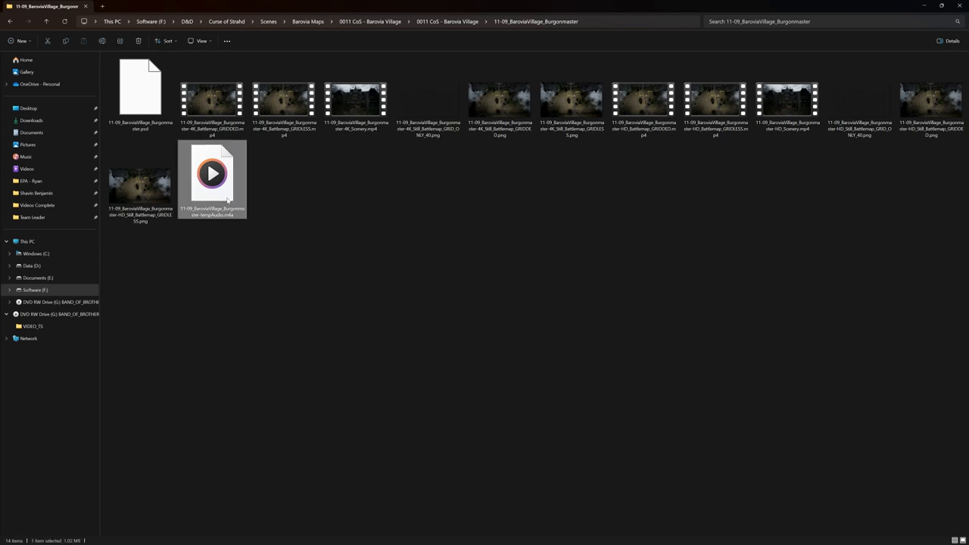
{"action": "mouse_move", "coordinate": [392, 219]}
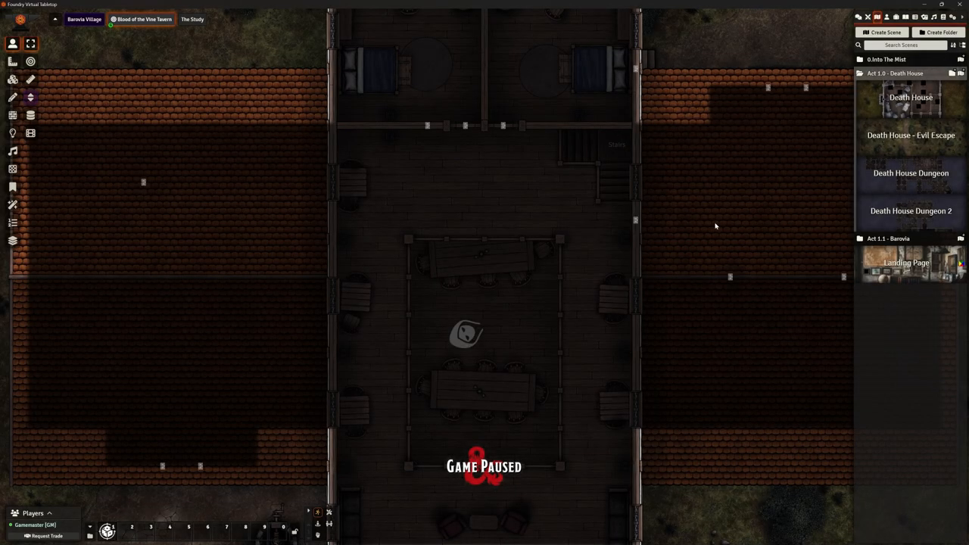
Create a new scene named 'House' from the Scenes sidebar.
{"action": "scroll", "scroll_direction": "down", "scroll_amount": 3}
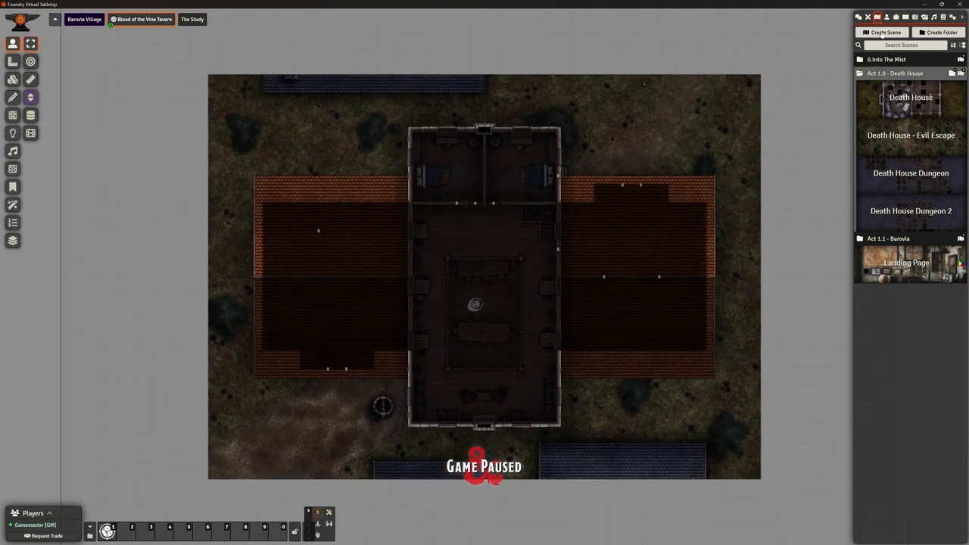
{"action": "left_click", "coordinate": [880, 32]}
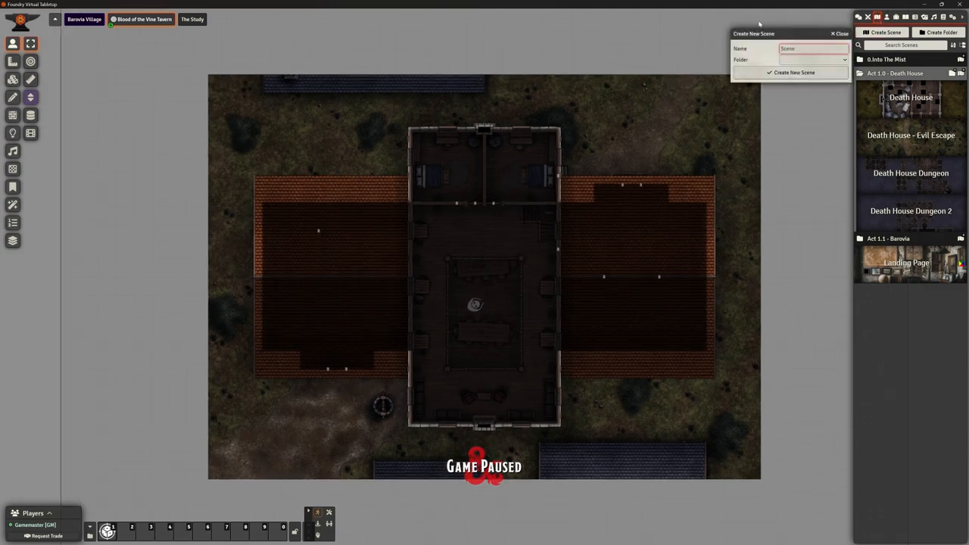
{"action": "type", "text": "Hou"}
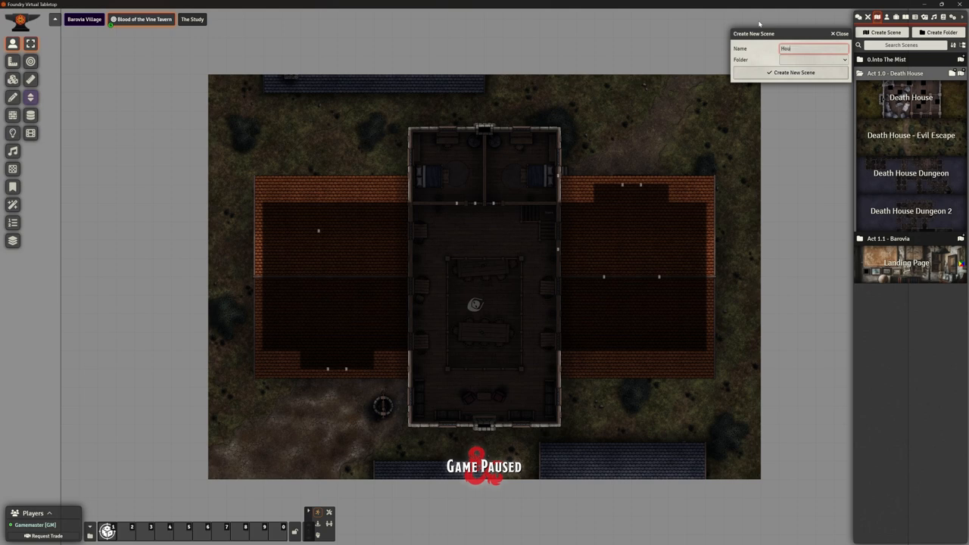
{"action": "type", "text": "se"}
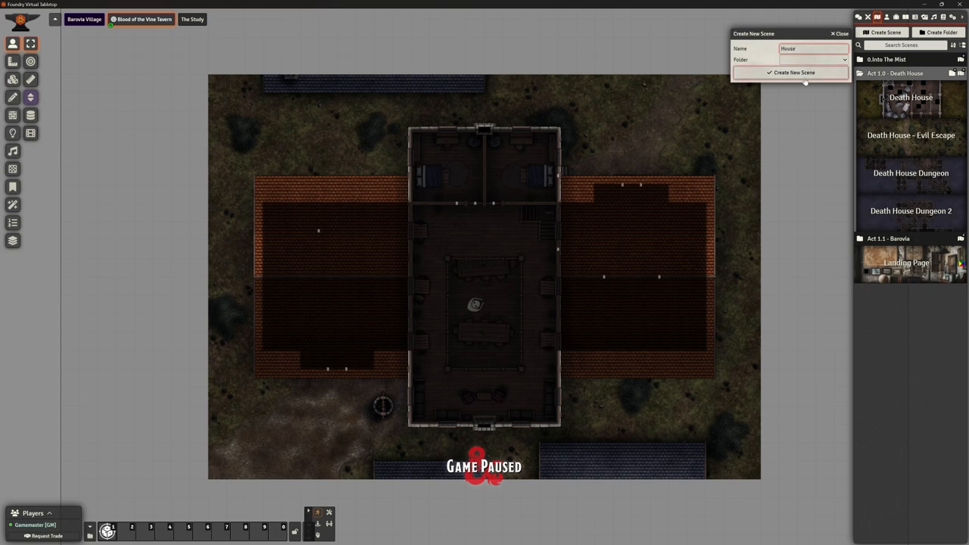
{"action": "left_click", "coordinate": [794, 71]}
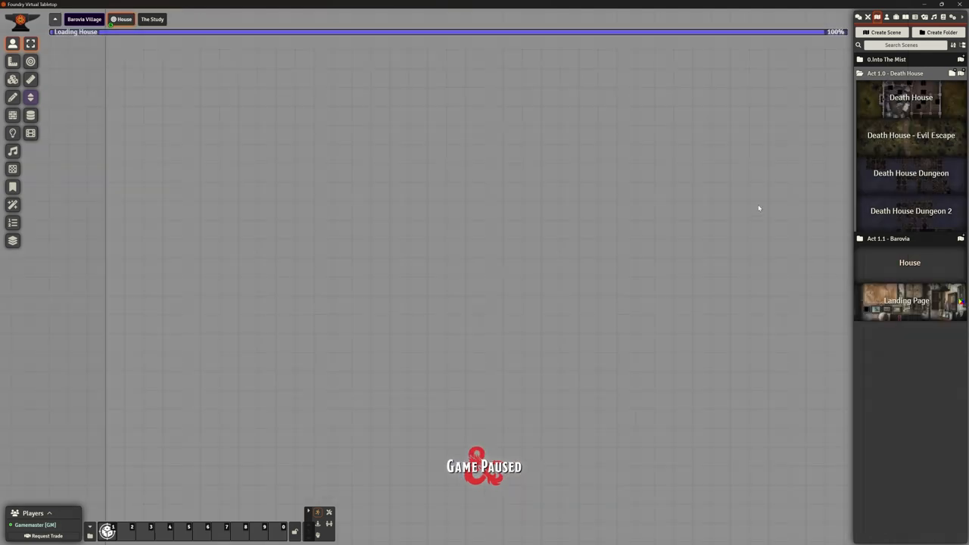
Open the House scene's configuration and browse for its background image.
{"action": "right_click", "coordinate": [909, 262]}
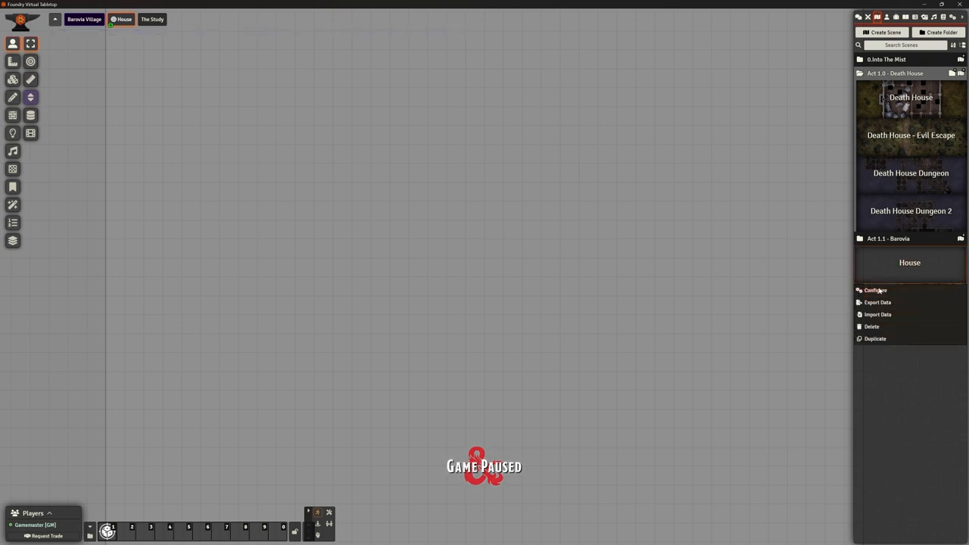
{"action": "left_click", "coordinate": [875, 290]}
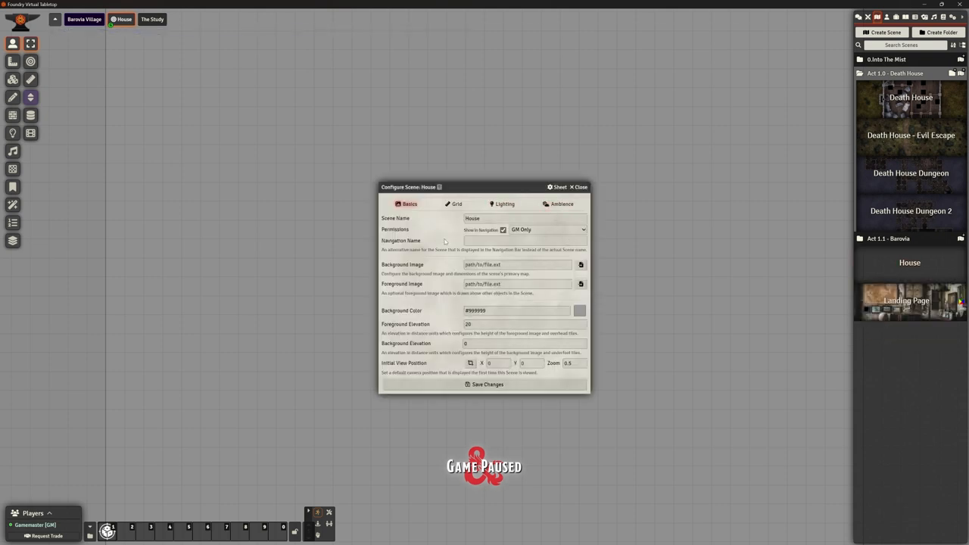
{"action": "left_click", "coordinate": [581, 264]}
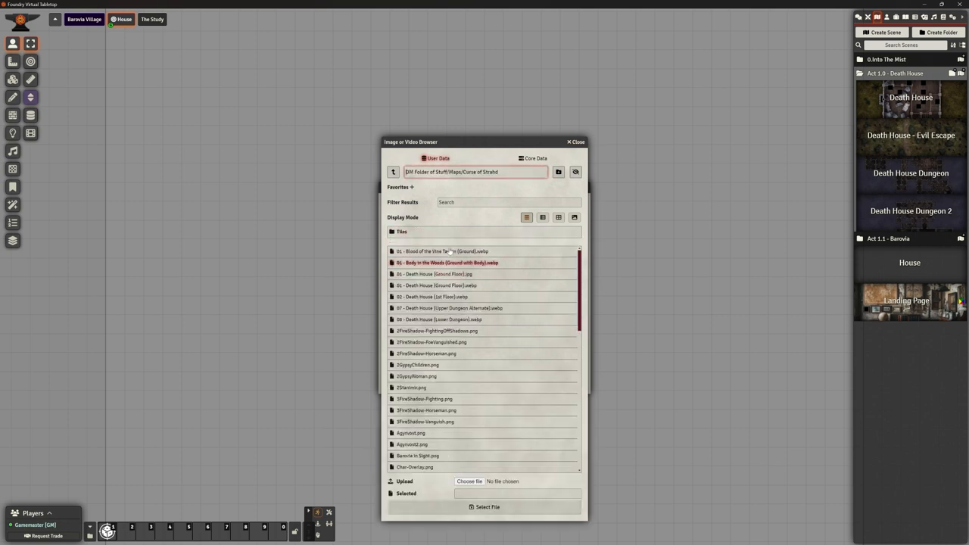
{"action": "scroll", "scroll_direction": "down", "scroll_amount": 3}
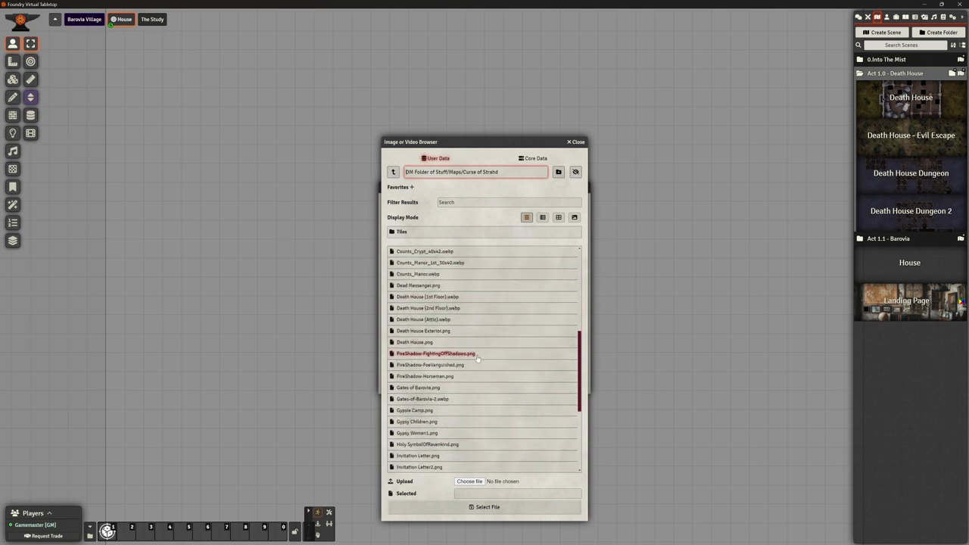
Upload the Church_Interiour 4K Still GRIDLESS png and select it as background.
{"action": "left_click", "coordinate": [470, 481]}
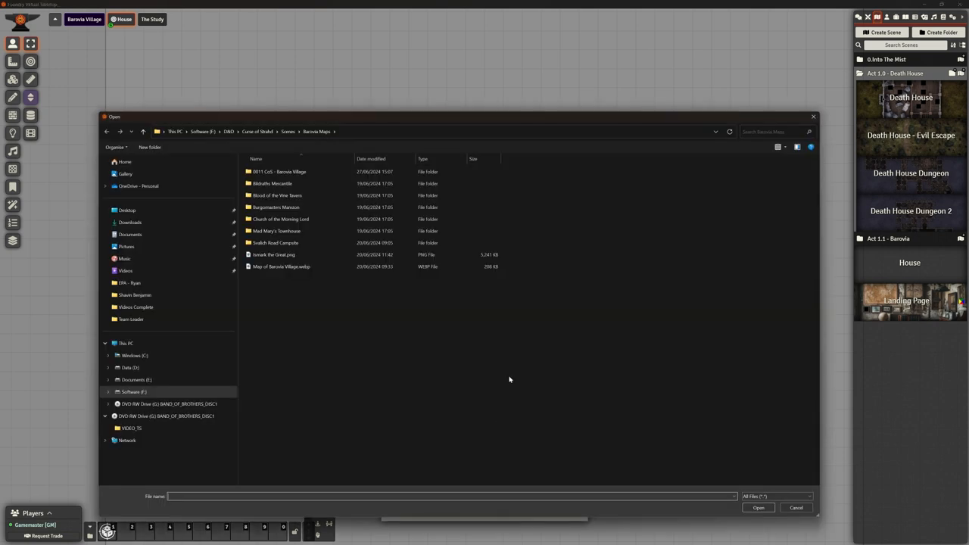
{"action": "mouse_move", "coordinate": [399, 330]}
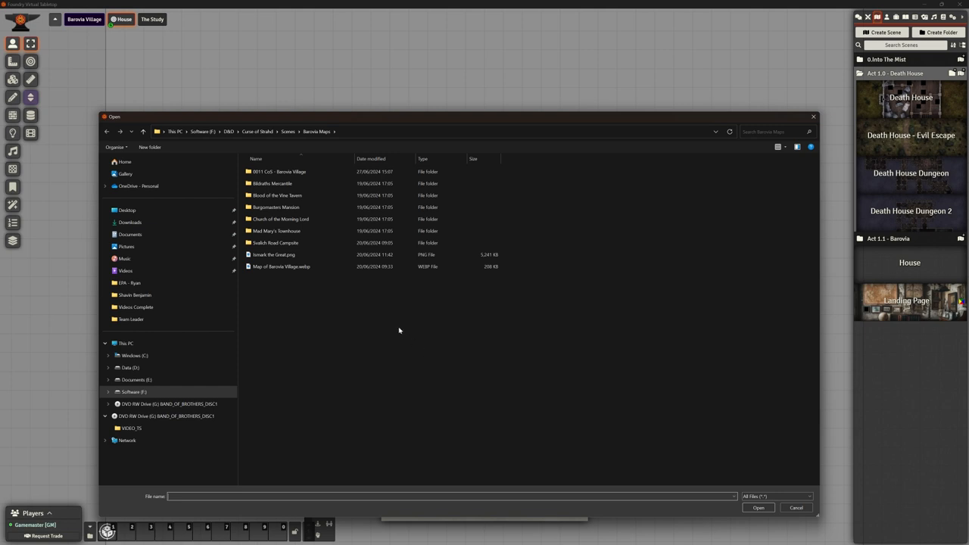
{"action": "left_click", "coordinate": [287, 172]}
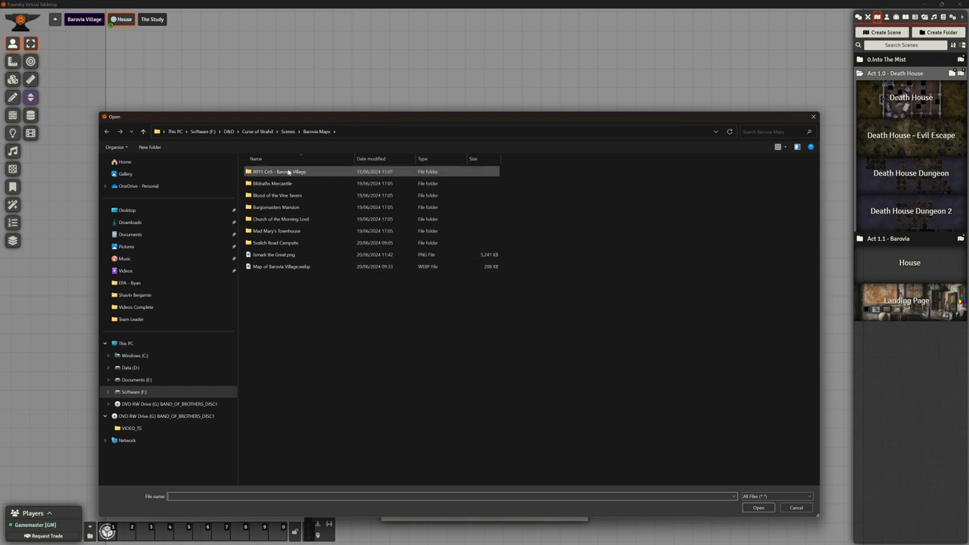
{"action": "double_click", "coordinate": [278, 171]}
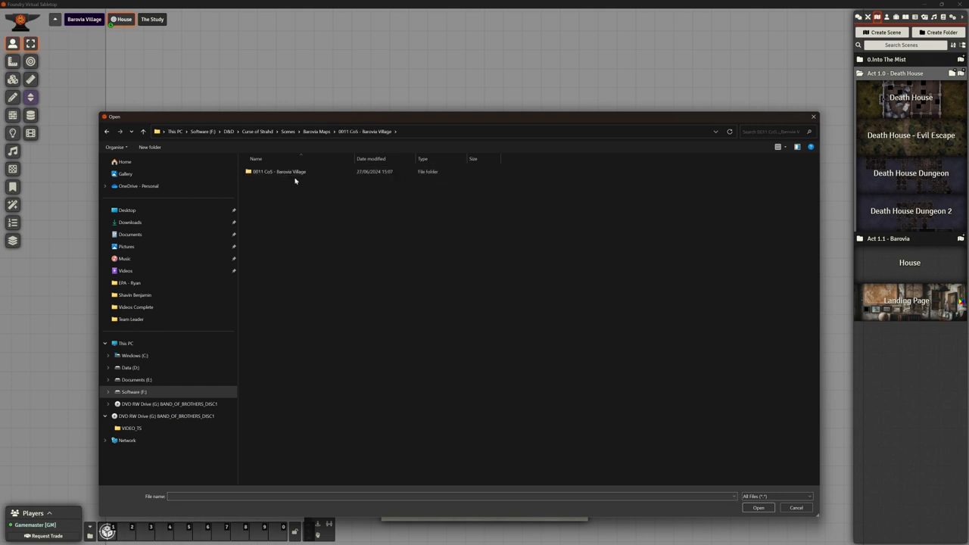
{"action": "double_click", "coordinate": [279, 171]}
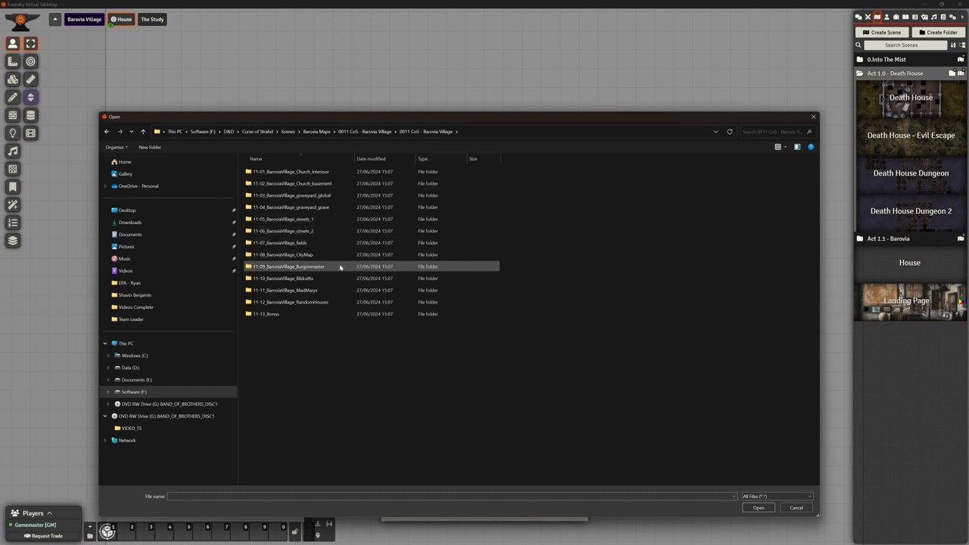
{"action": "left_click", "coordinate": [289, 171]}
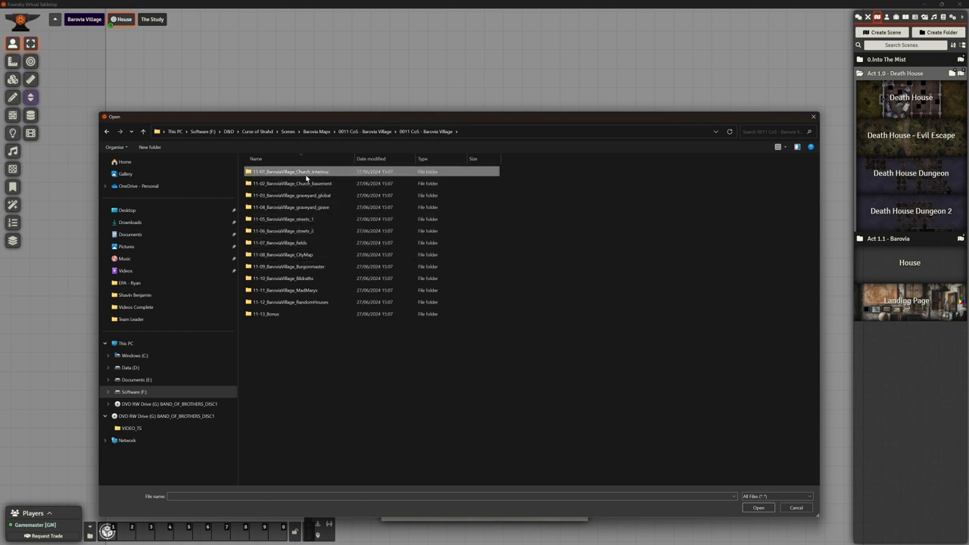
{"action": "double_click", "coordinate": [290, 171]}
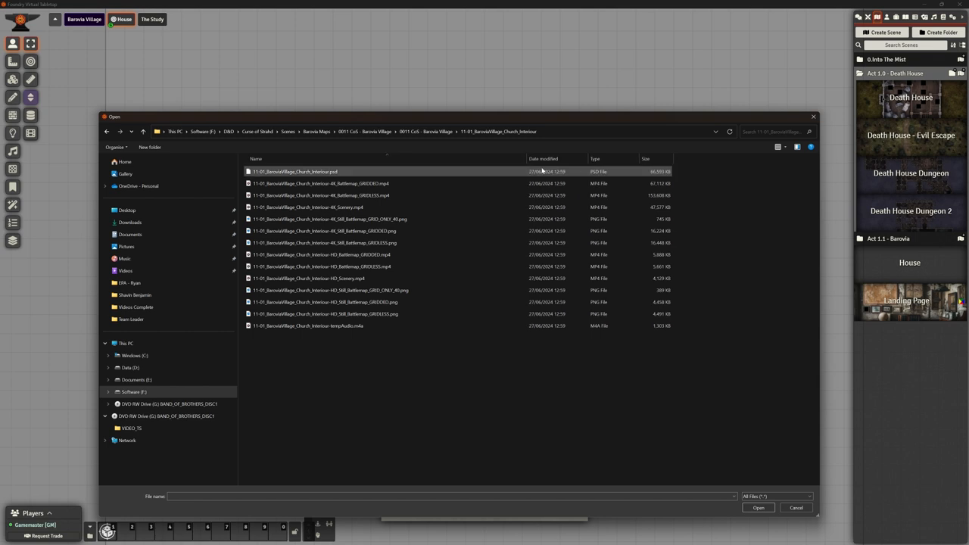
{"action": "left_click", "coordinate": [796, 147]}
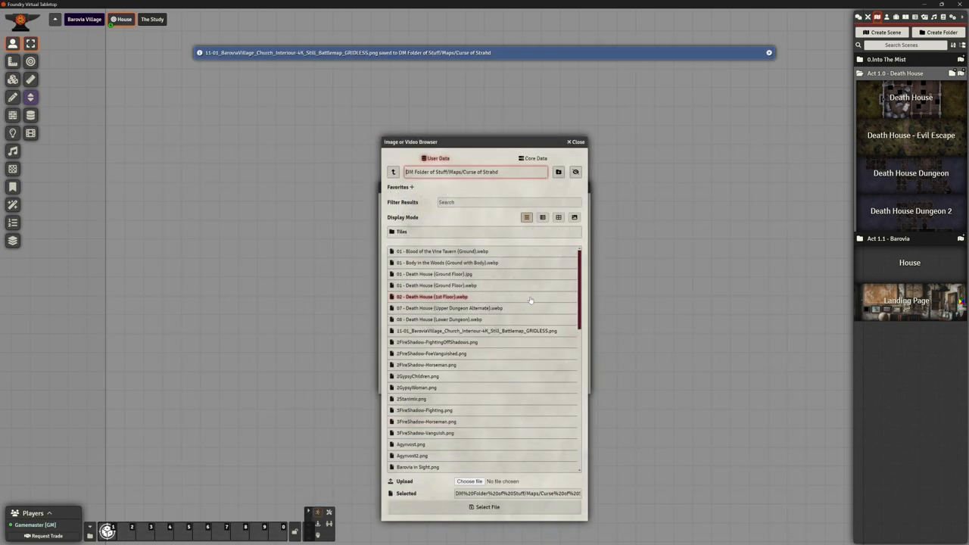
{"action": "left_click", "coordinate": [485, 507]}
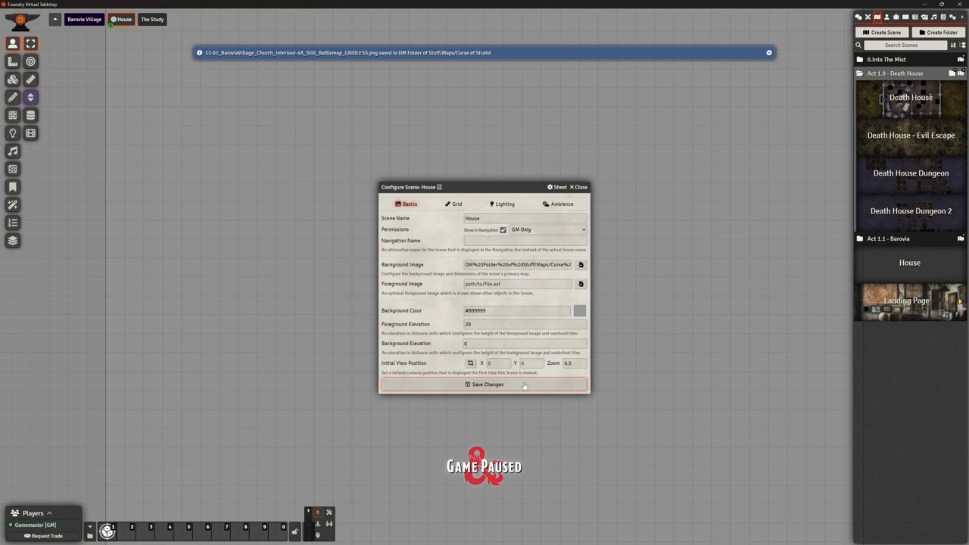
Save the House scene configuration with the church interior background.
{"action": "left_click", "coordinate": [487, 384]}
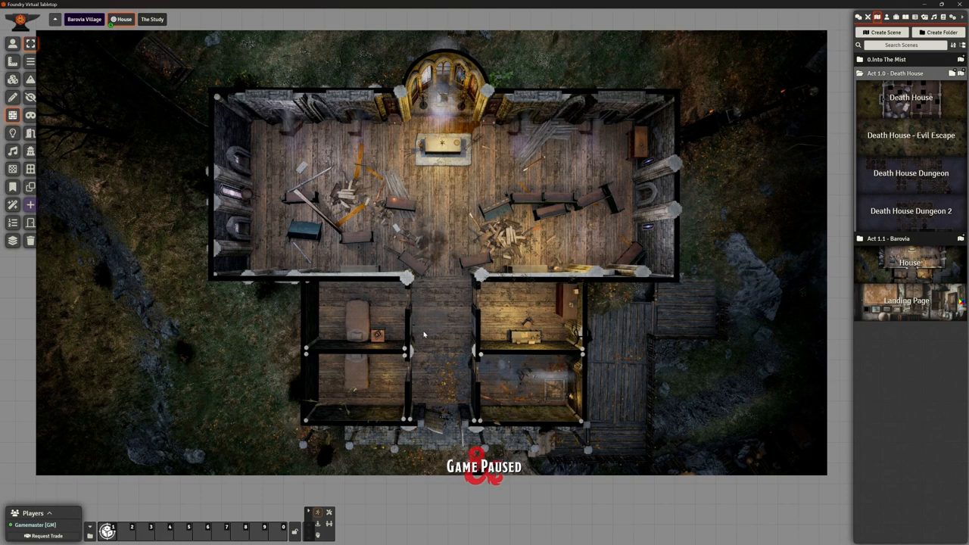
{"action": "mouse_move", "coordinate": [572, 397]}
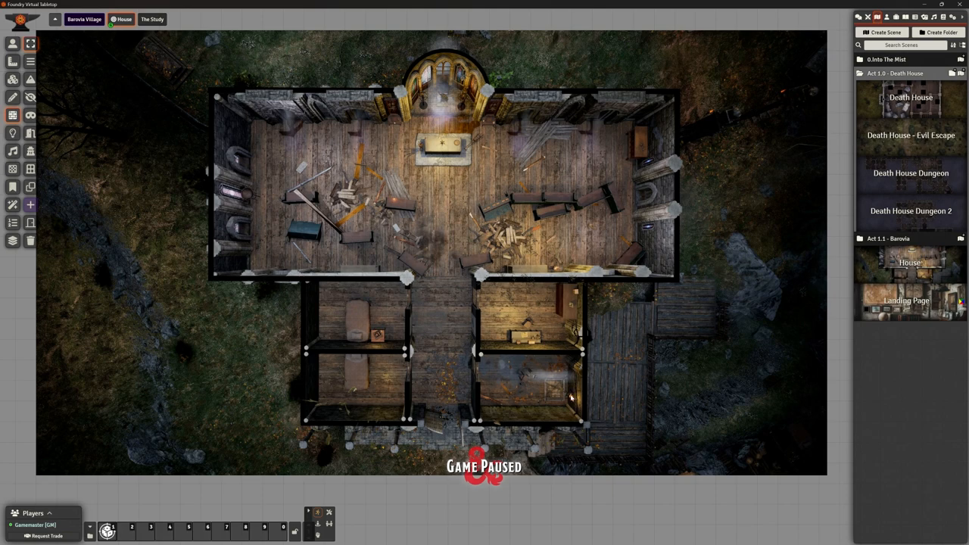
{"action": "mouse_move", "coordinate": [464, 369]}
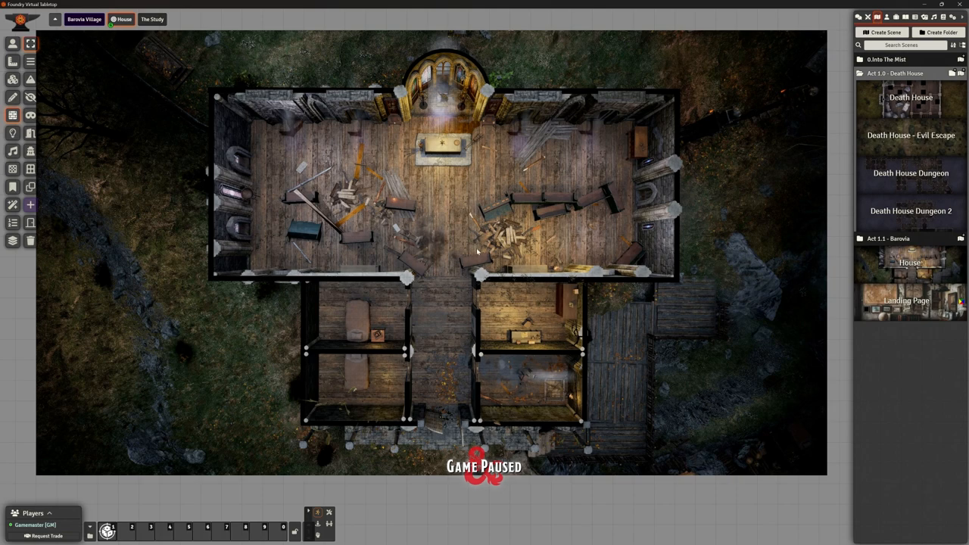
{"action": "mouse_move", "coordinate": [438, 230]}
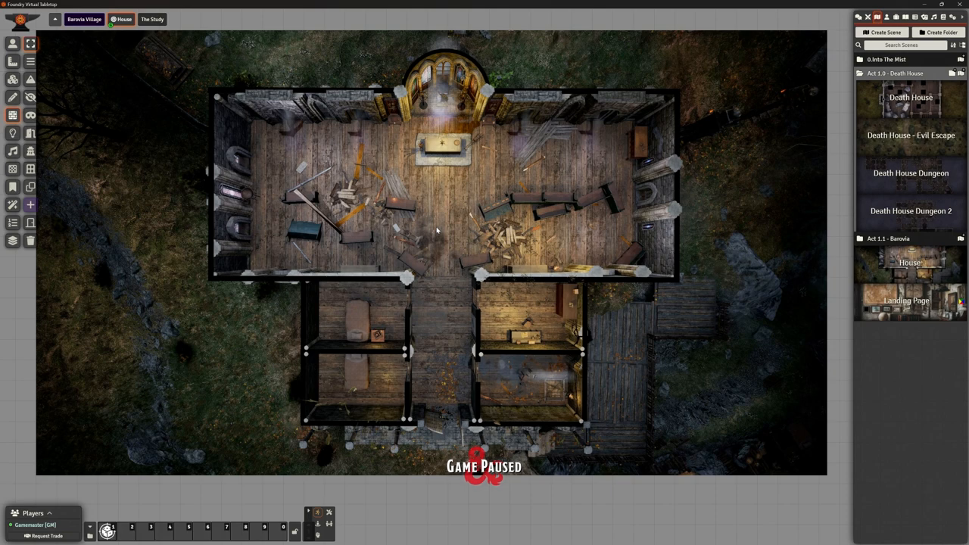
{"action": "mouse_move", "coordinate": [838, 146]}
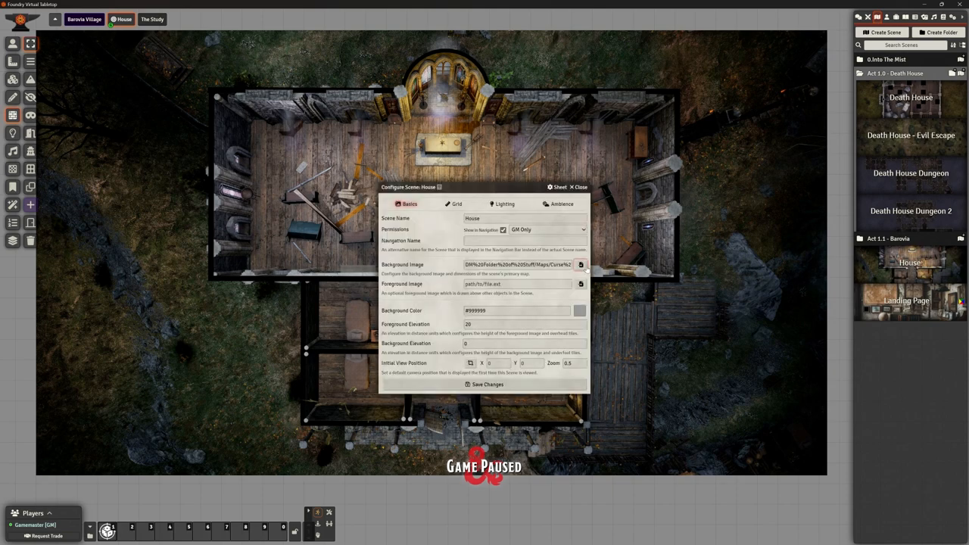
Upload the HD Still GRIDLESS church interior png and set it as the House background.
{"action": "left_click", "coordinate": [581, 264]}
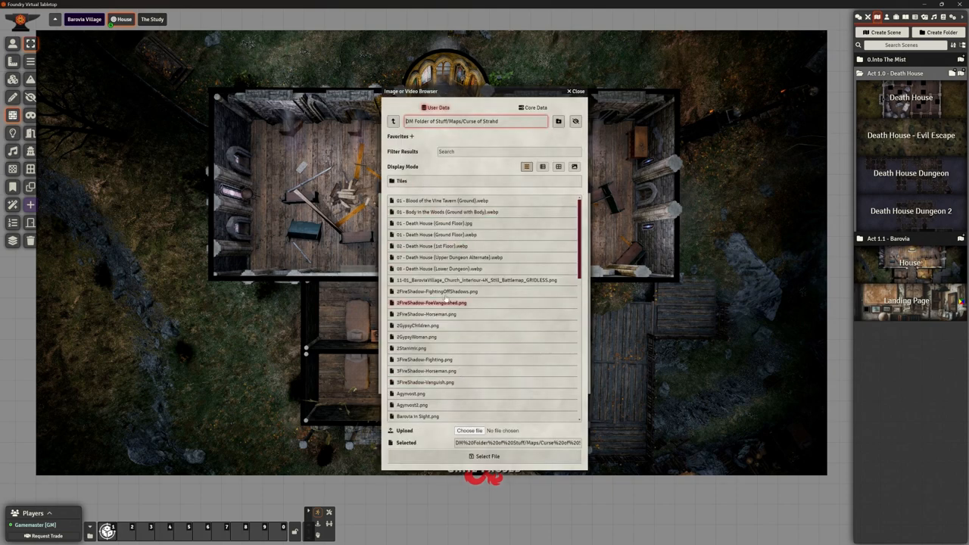
{"action": "left_click", "coordinate": [470, 430]}
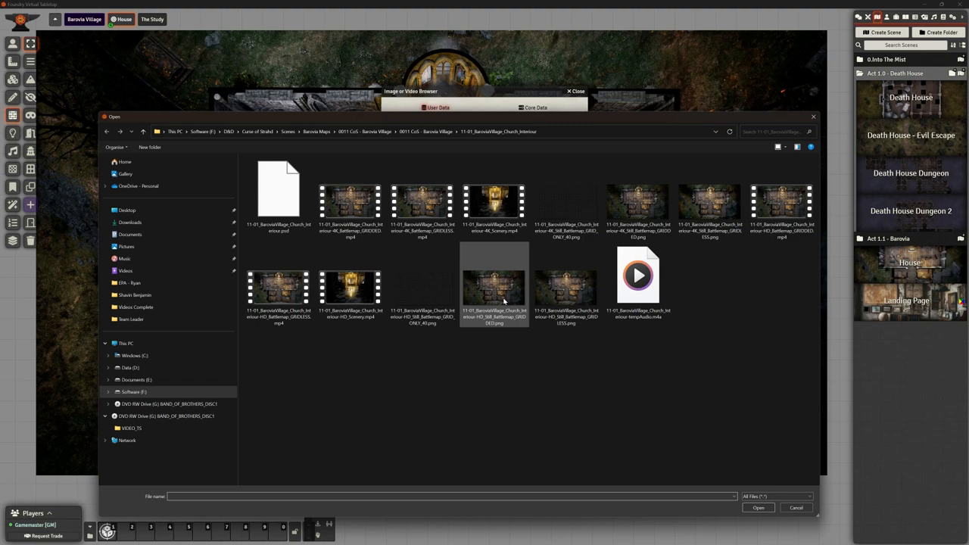
{"action": "left_click", "coordinate": [567, 288]}
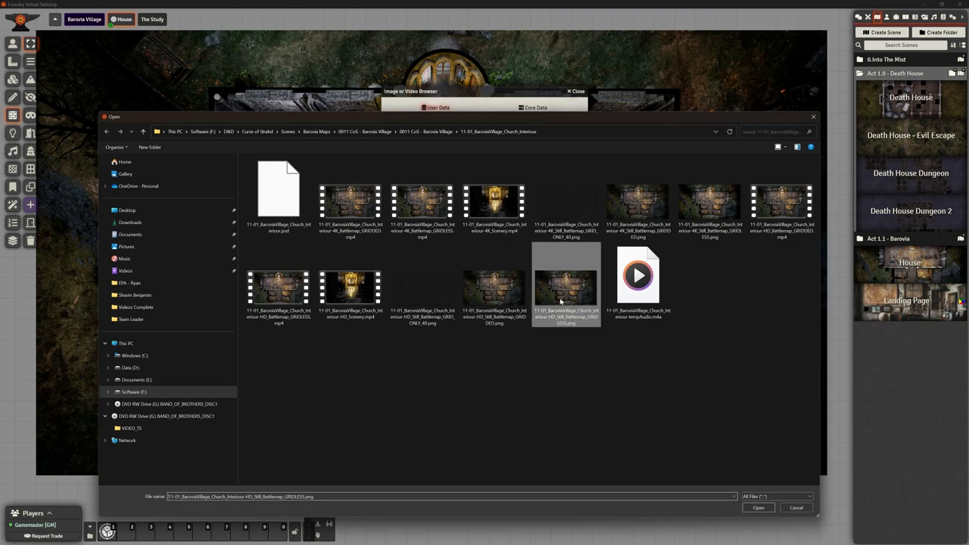
{"action": "left_click", "coordinate": [757, 507]}
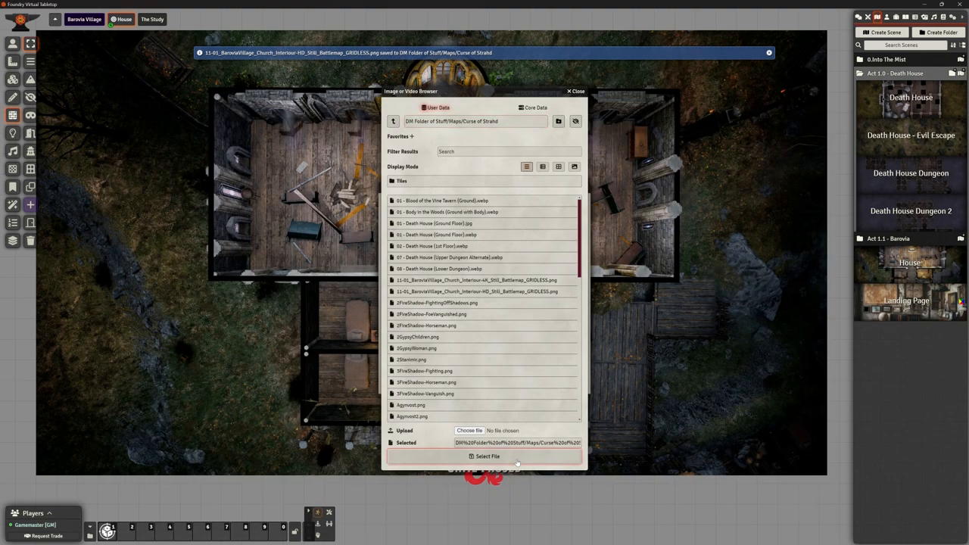
{"action": "left_click", "coordinate": [484, 456]}
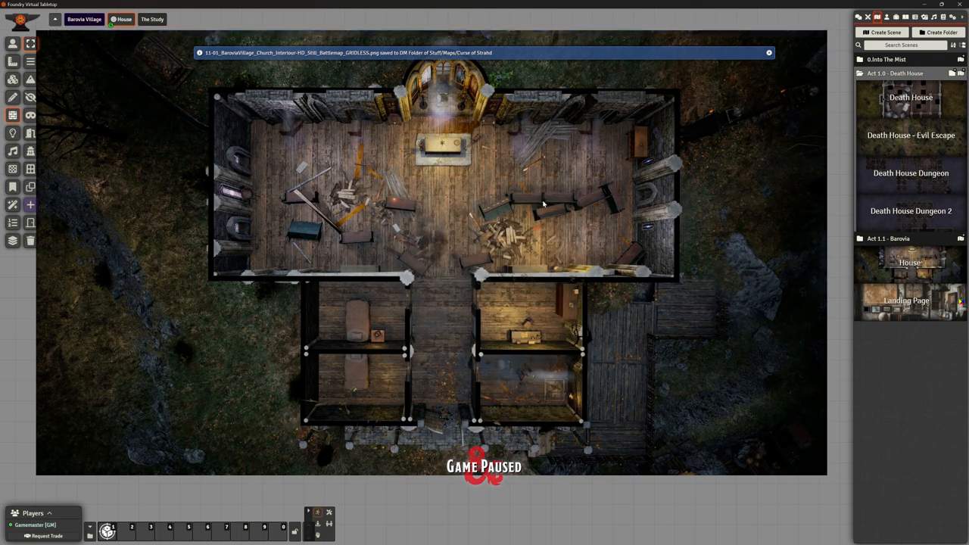
{"action": "left_click", "coordinate": [769, 52]}
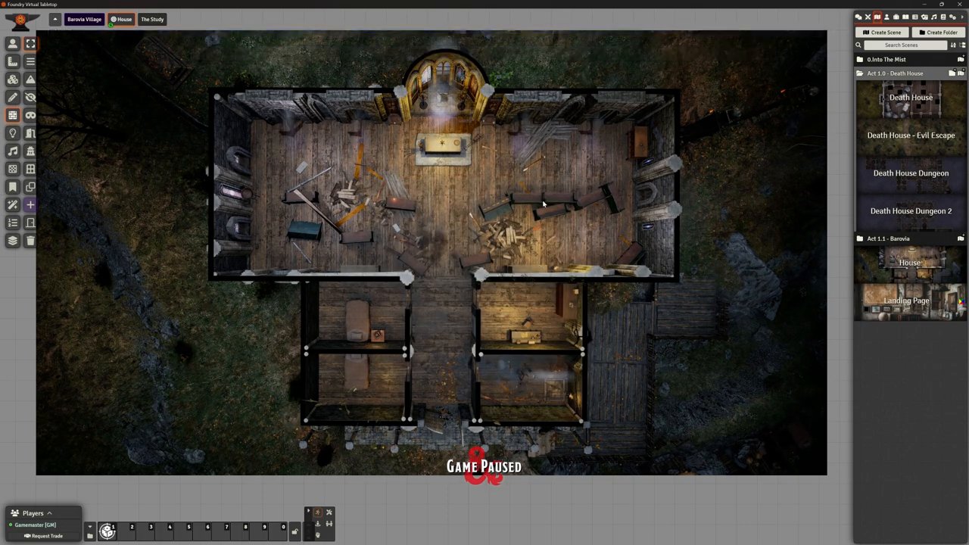
{"action": "mouse_move", "coordinate": [508, 166]}
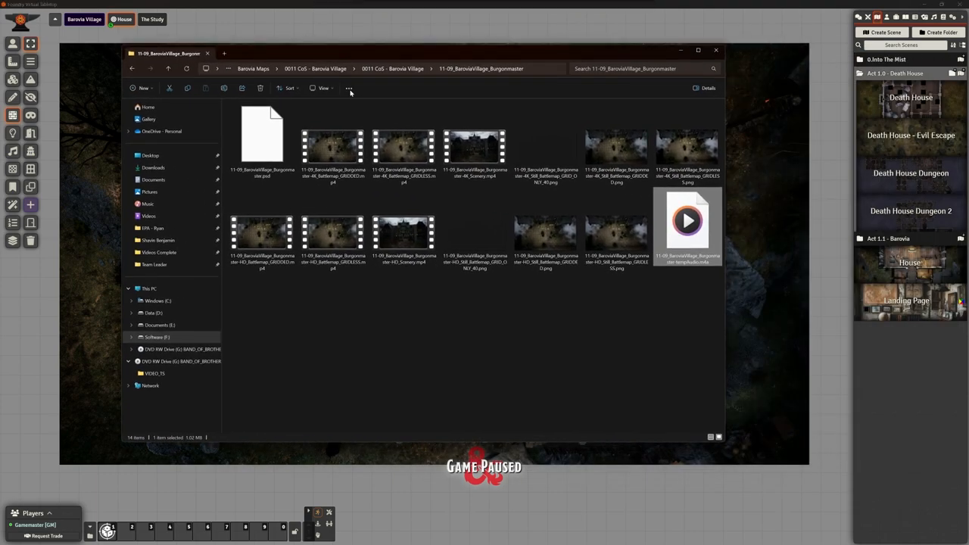
Switch the streets_1 map folder view to Large icons in File Explorer.
{"action": "left_click", "coordinate": [324, 88]}
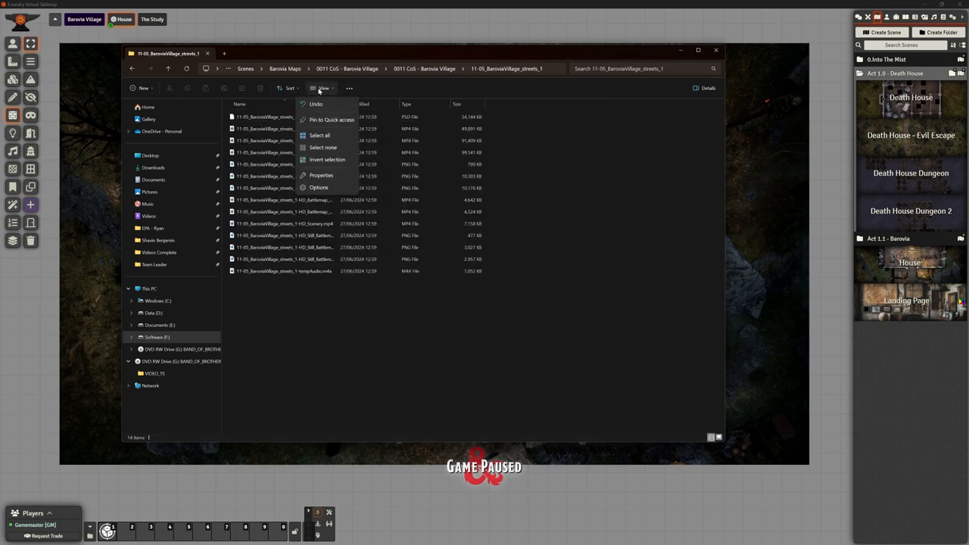
{"action": "left_click", "coordinate": [323, 88]}
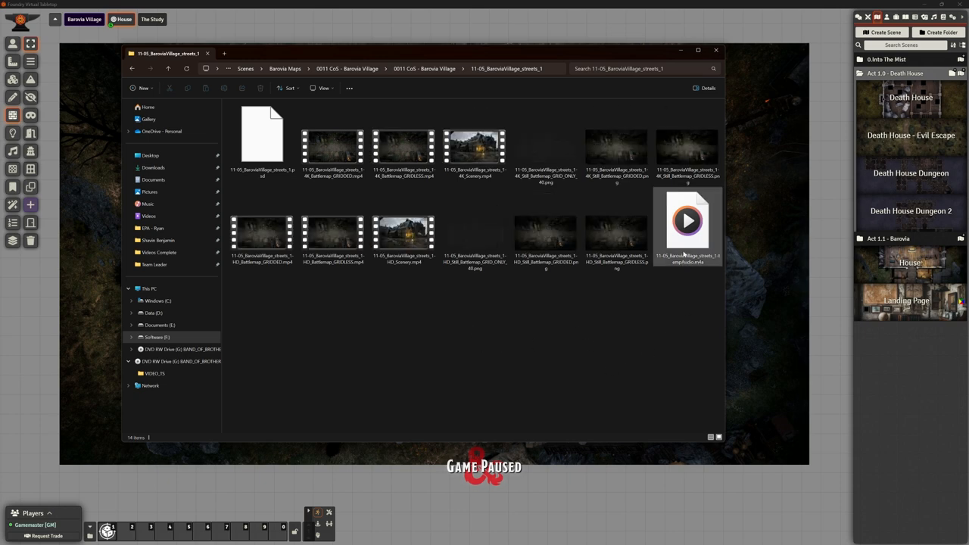
{"action": "mouse_move", "coordinate": [702, 284]}
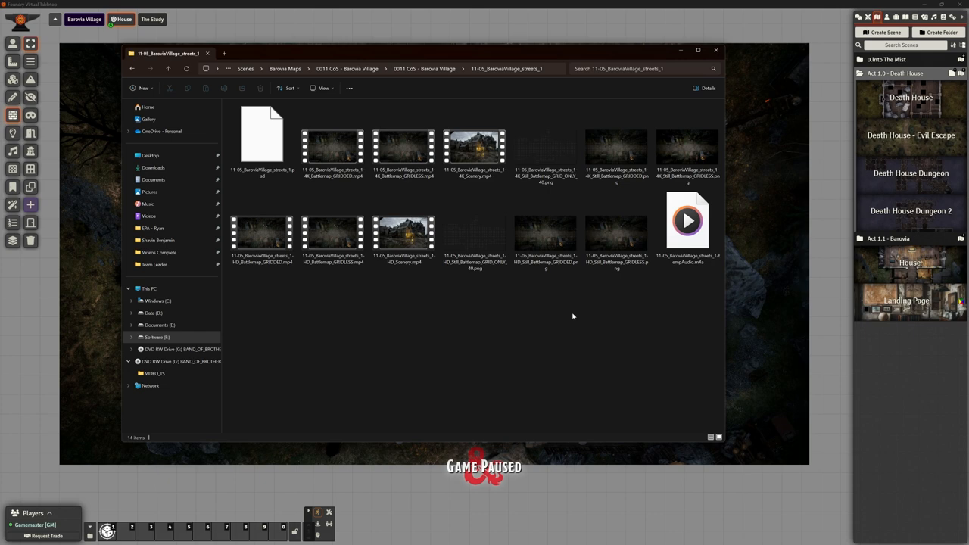
{"action": "mouse_move", "coordinate": [525, 320]}
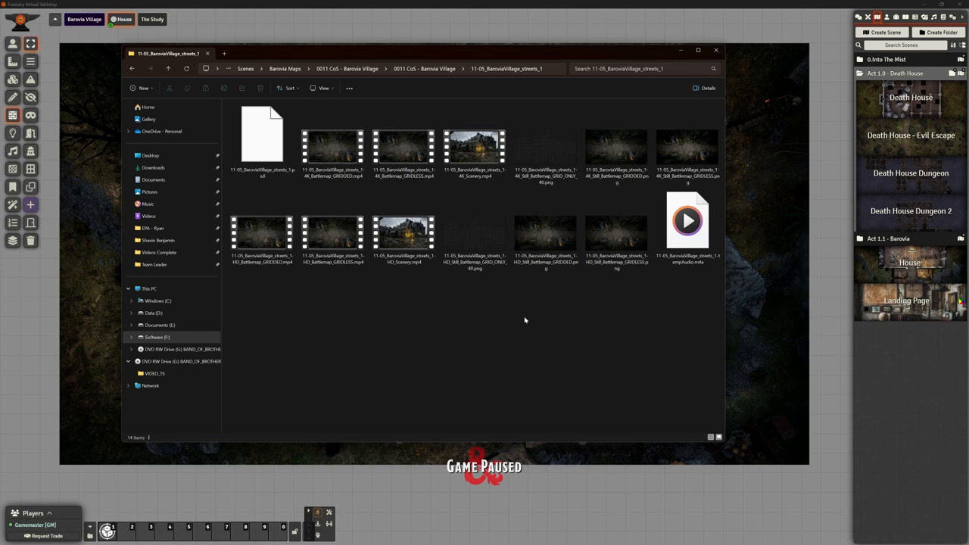
{"action": "mouse_move", "coordinate": [519, 301]}
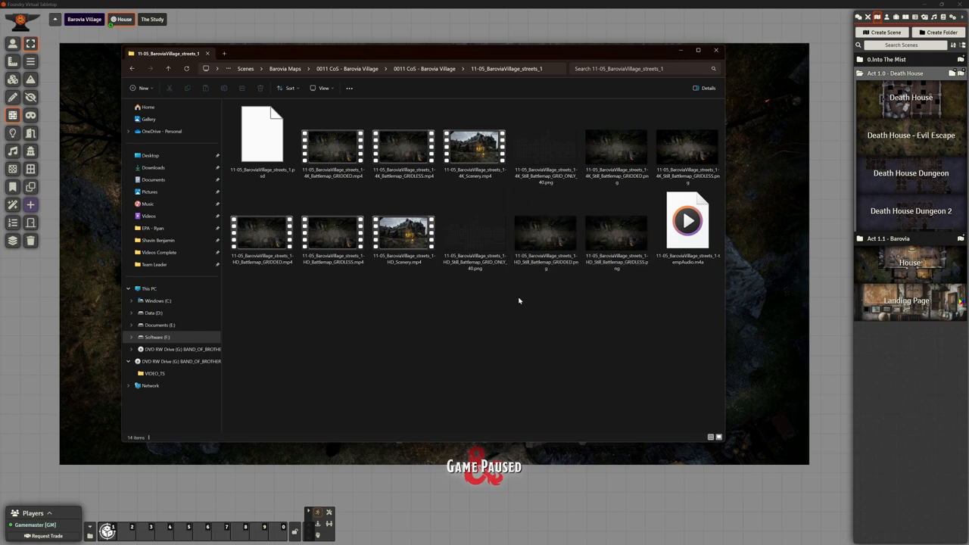